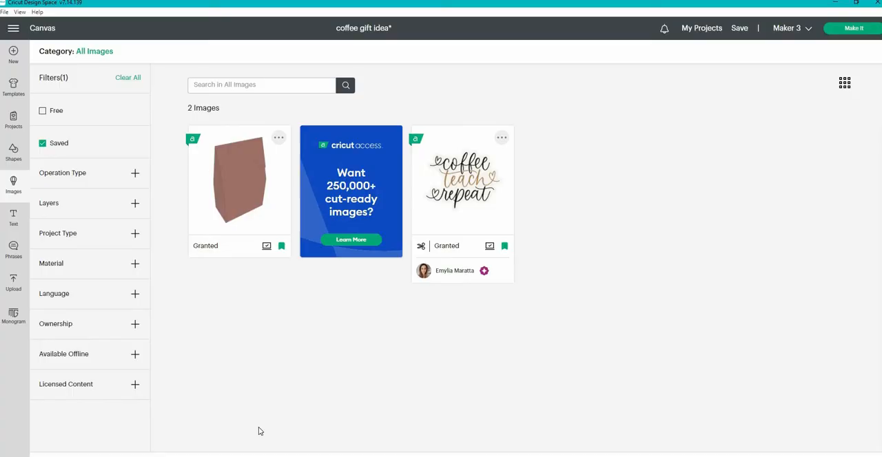
{"action": "mouse_move", "coordinate": [259, 174]}
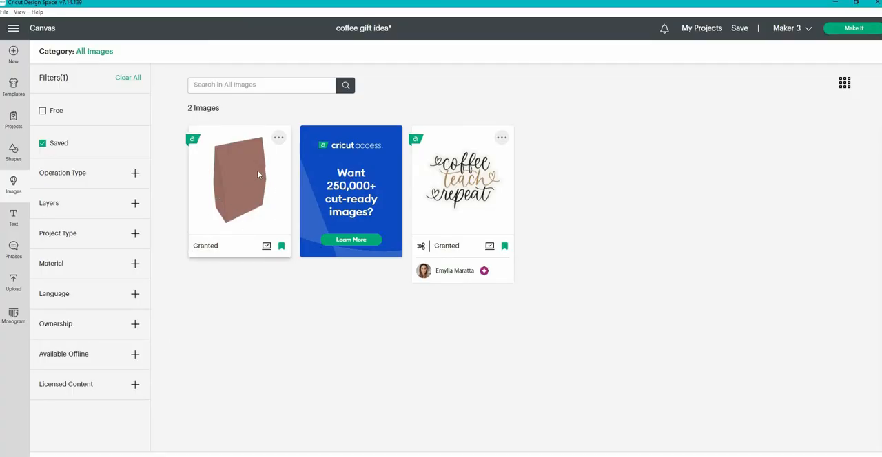
{"action": "mouse_move", "coordinate": [443, 209]}
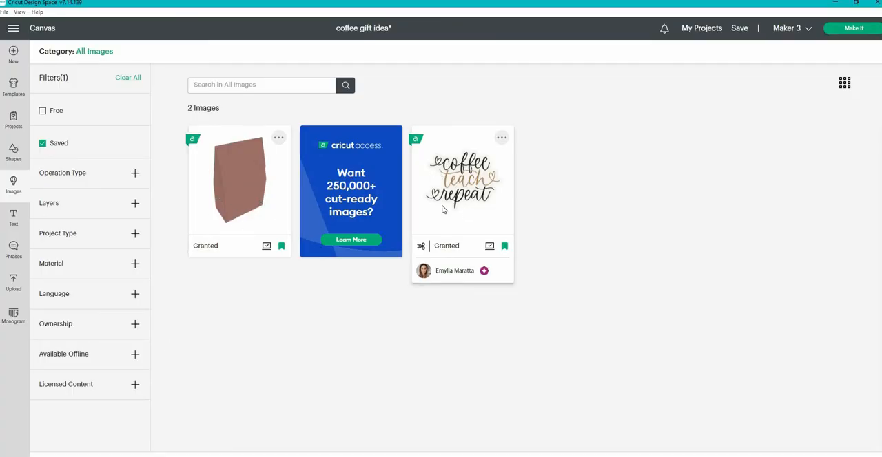
{"action": "mouse_move", "coordinate": [469, 190]}
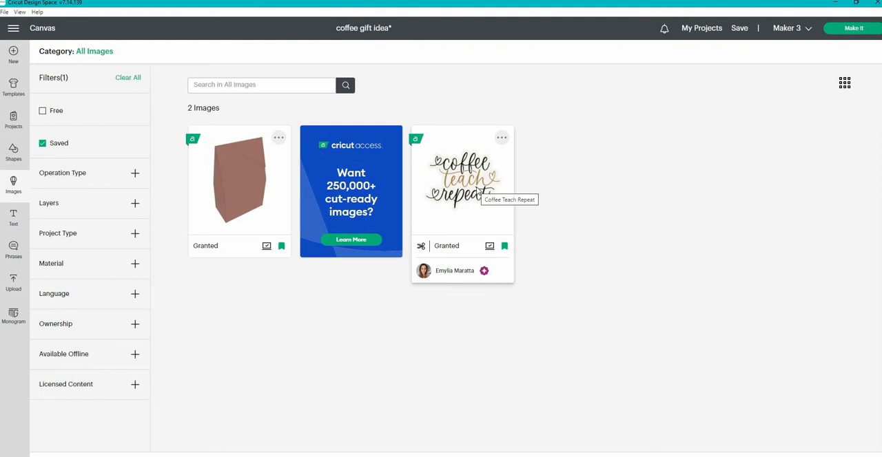
{"action": "mouse_move", "coordinate": [499, 221]}
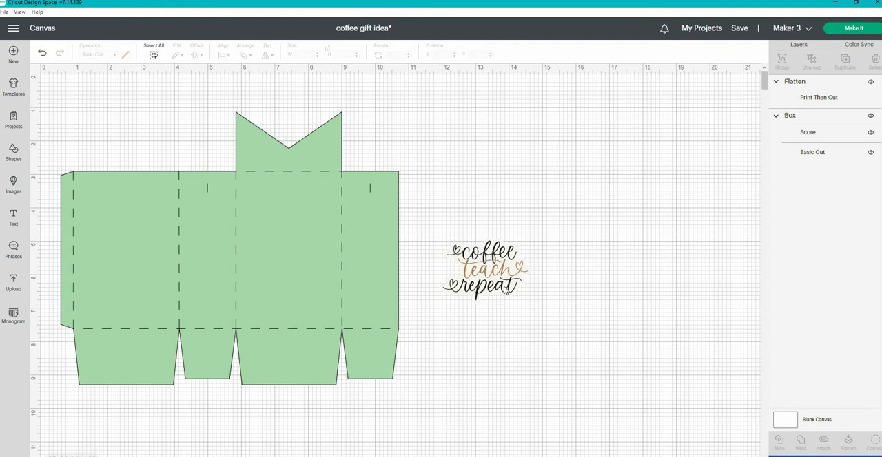
Step: Drag the coffee sticker design onto the box front panel, then reselect the box template
{"action": "left_click", "coordinate": [227, 248]}
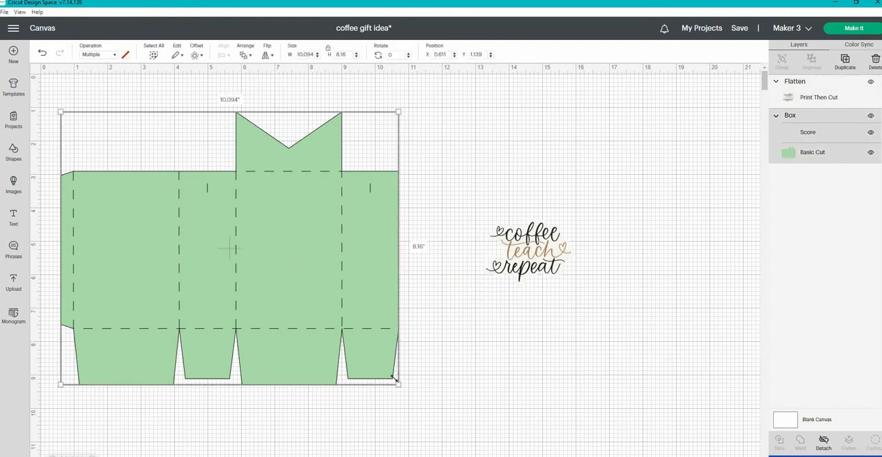
{"action": "mouse_move", "coordinate": [403, 367]}
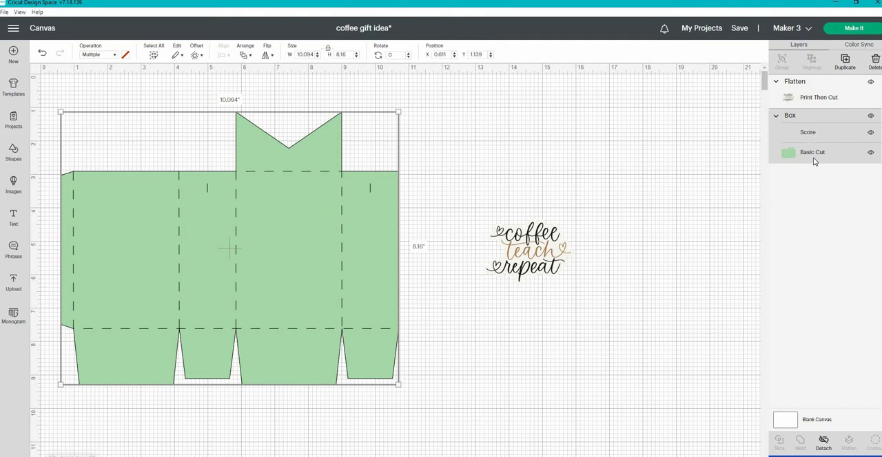
{"action": "mouse_move", "coordinate": [200, 124]}
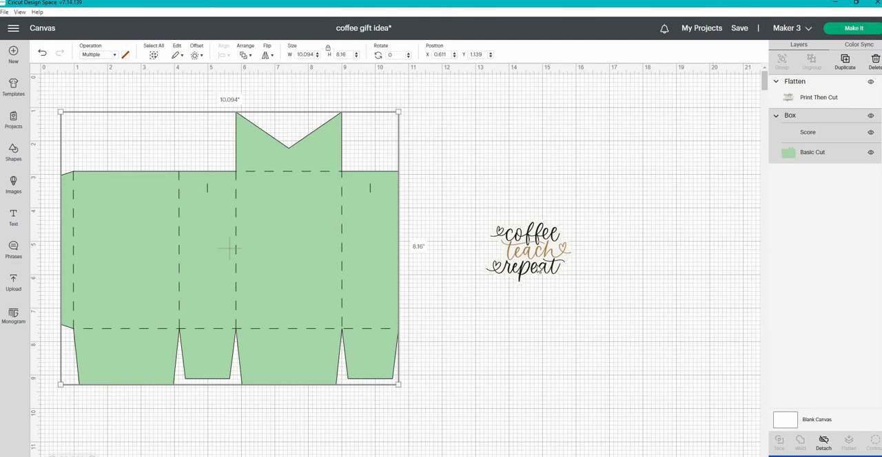
{"action": "left_click", "coordinate": [526, 250]}
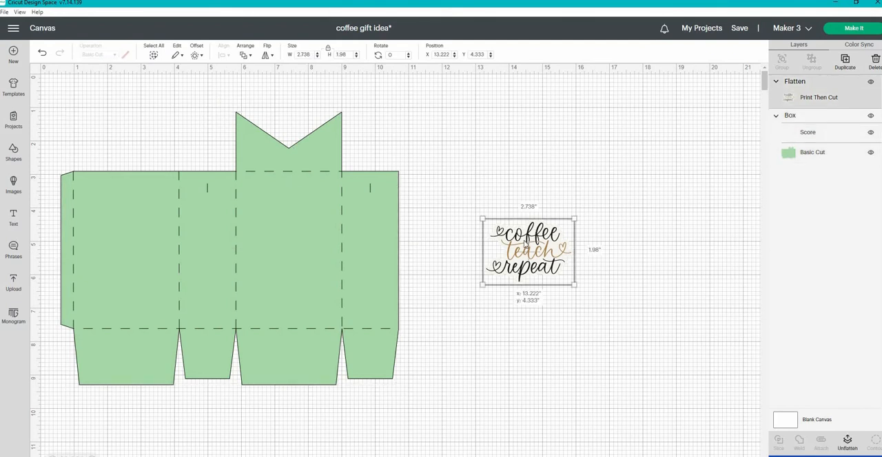
{"action": "left_click_drag", "start_coordinate": [529, 249], "coordinate": [284, 242]}
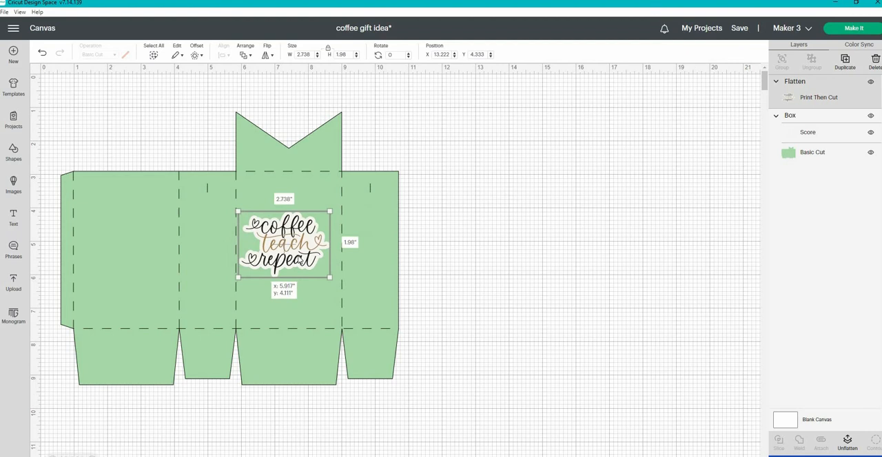
{"action": "left_click_drag", "start_coordinate": [283, 243], "coordinate": [292, 276]}
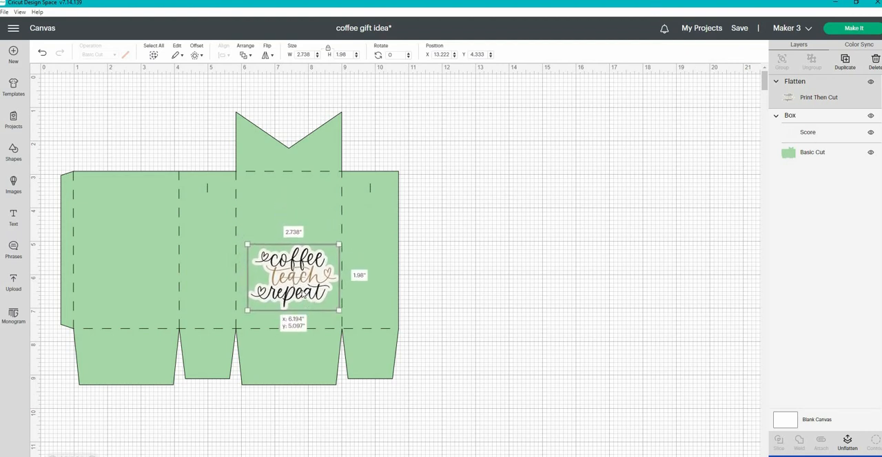
{"action": "left_click_drag", "start_coordinate": [292, 276], "coordinate": [516, 209]}
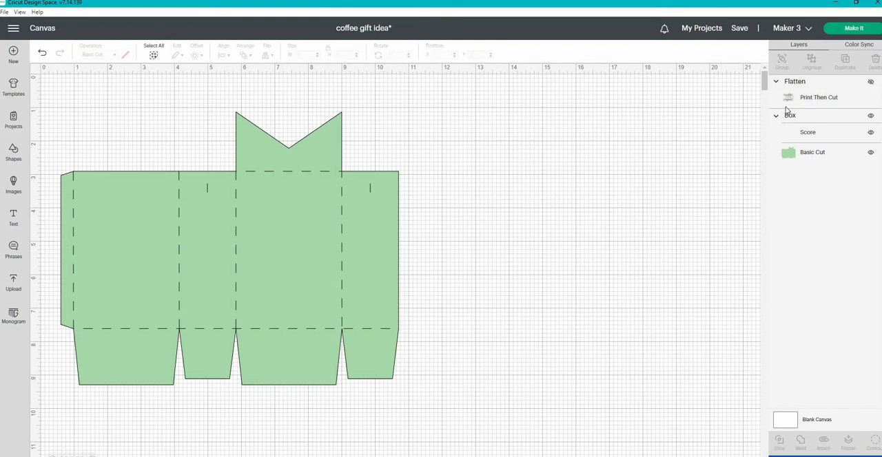
{"action": "left_click", "coordinate": [103, 372]}
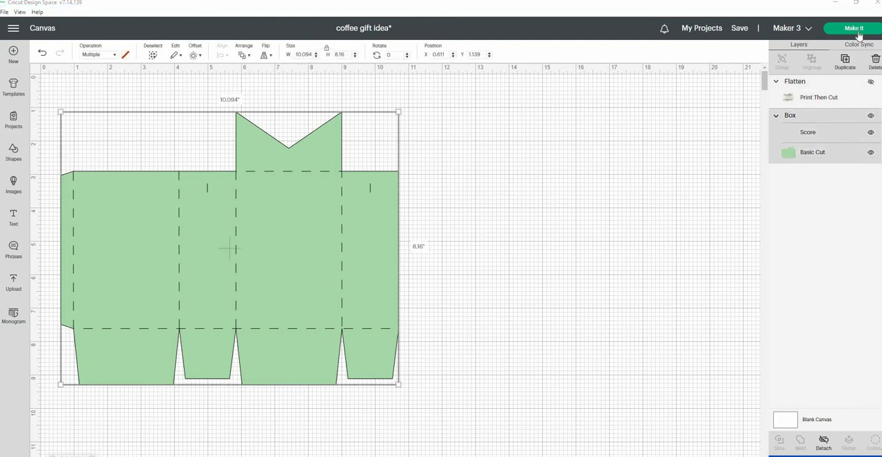
Step: Send the box to the Make screen and choose Medium Cardstock – 80 lb (216 gsm) as material
{"action": "left_click", "coordinate": [854, 27]}
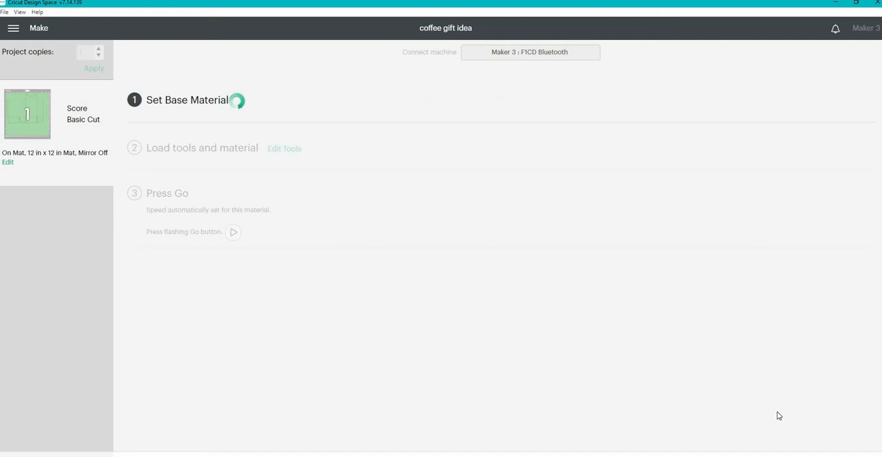
{"action": "left_click", "coordinate": [187, 99]}
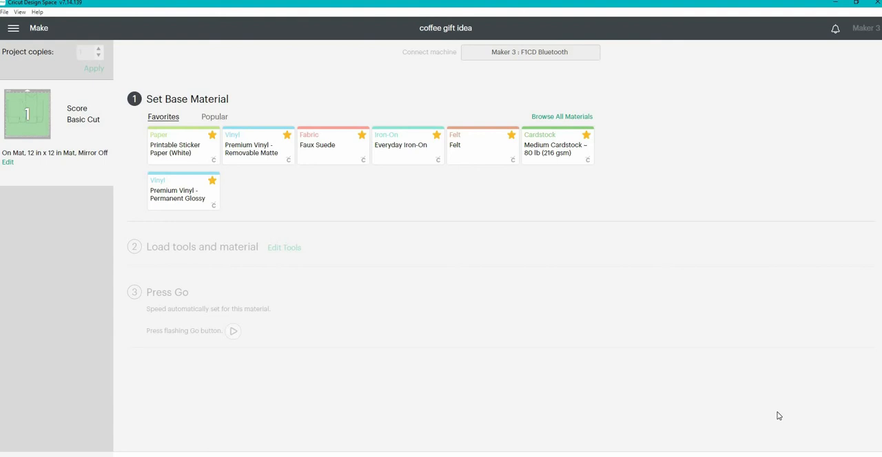
{"action": "mouse_move", "coordinate": [553, 153]}
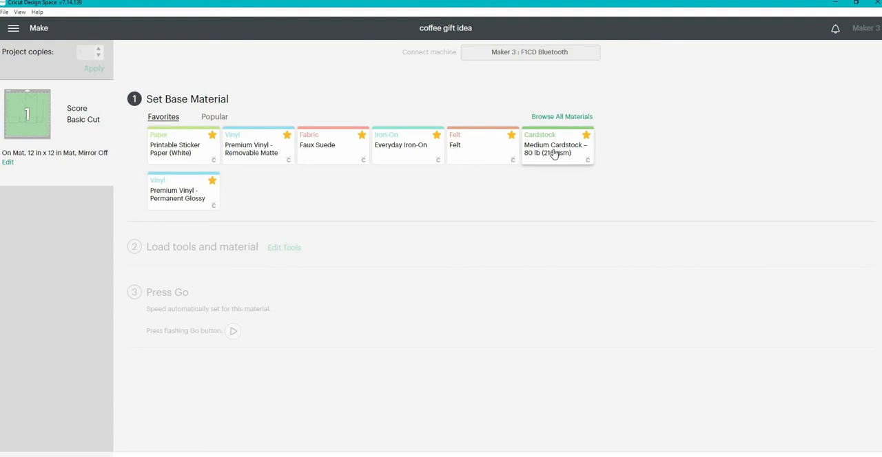
{"action": "left_click", "coordinate": [556, 146]}
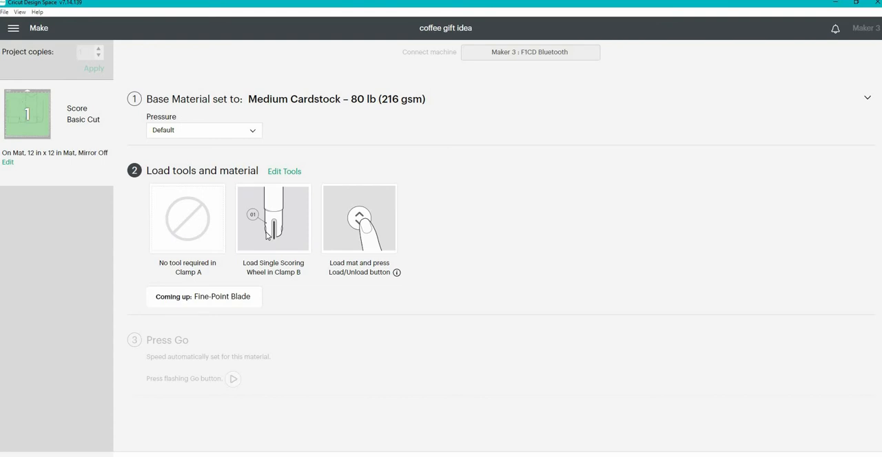
{"action": "mouse_move", "coordinate": [360, 281]}
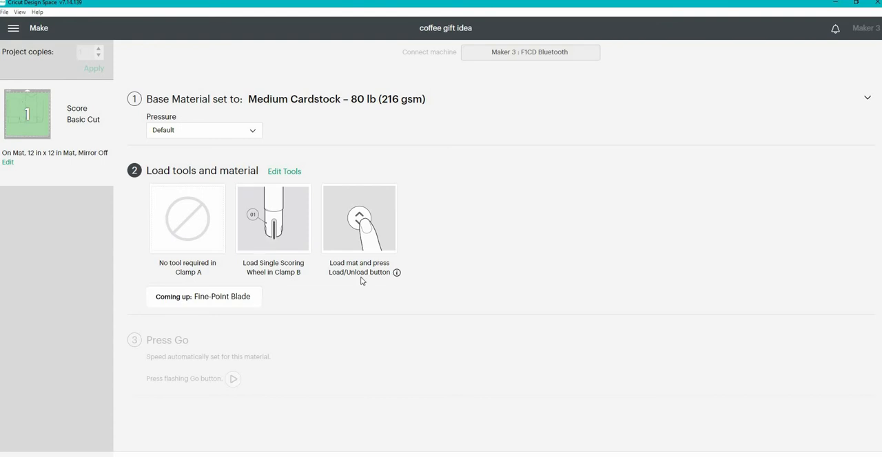
Step: Switch the scoring tool to the Scoring Stylus, keeping the Fine-Point Blade, and apply
{"action": "left_click", "coordinate": [283, 171]}
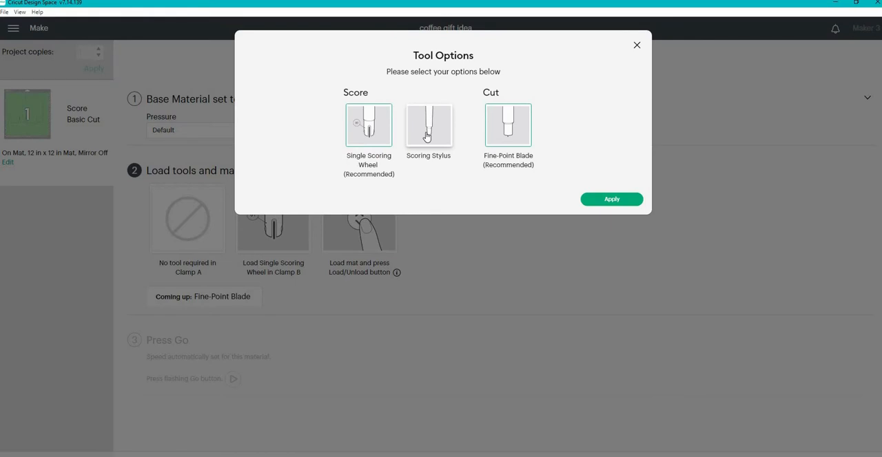
{"action": "left_click", "coordinate": [427, 125]}
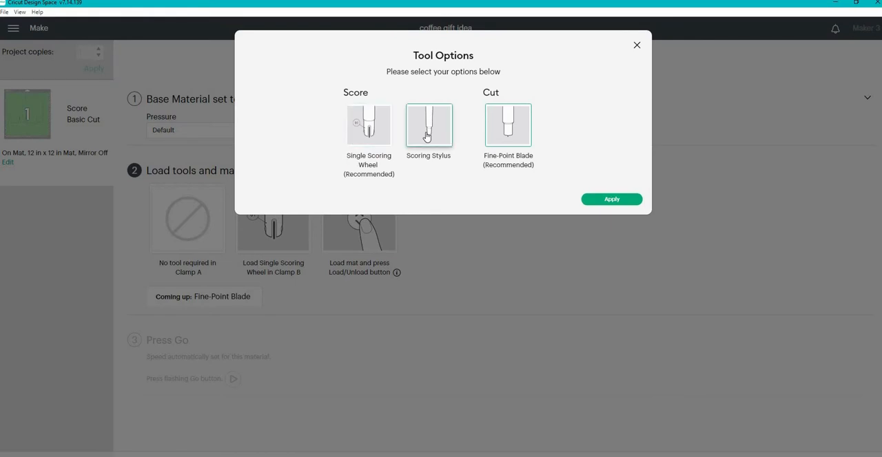
{"action": "mouse_move", "coordinate": [609, 201]}
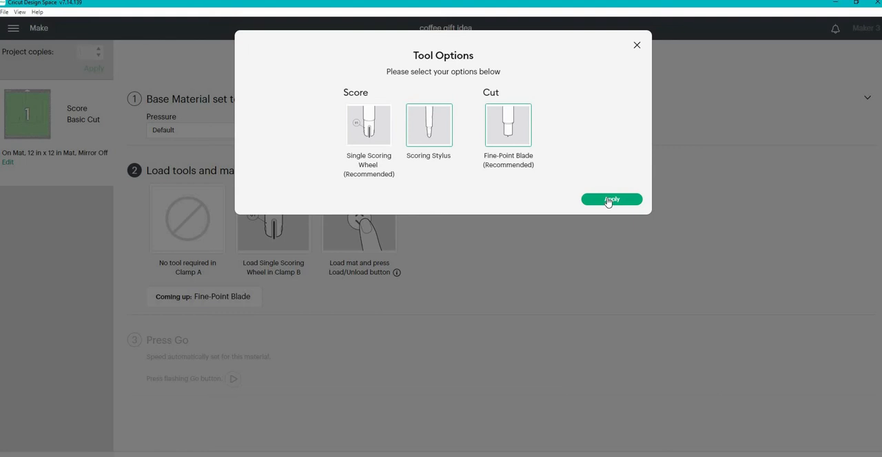
{"action": "left_click", "coordinate": [610, 199]}
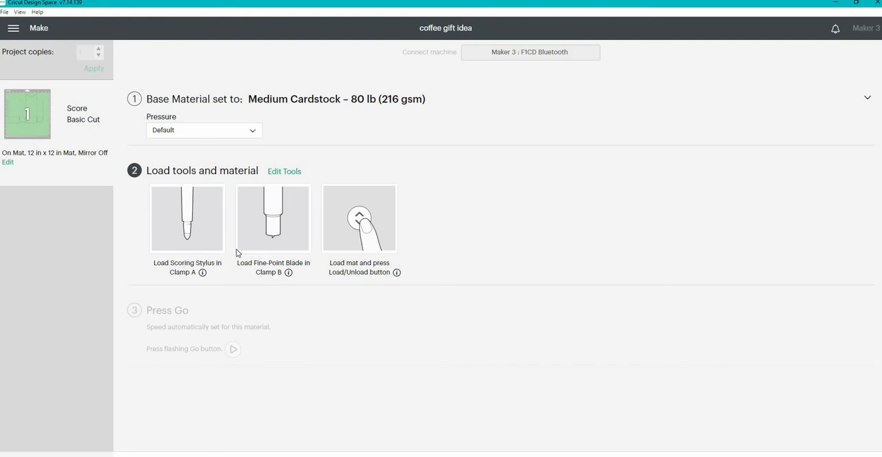
{"action": "mouse_move", "coordinate": [281, 281]}
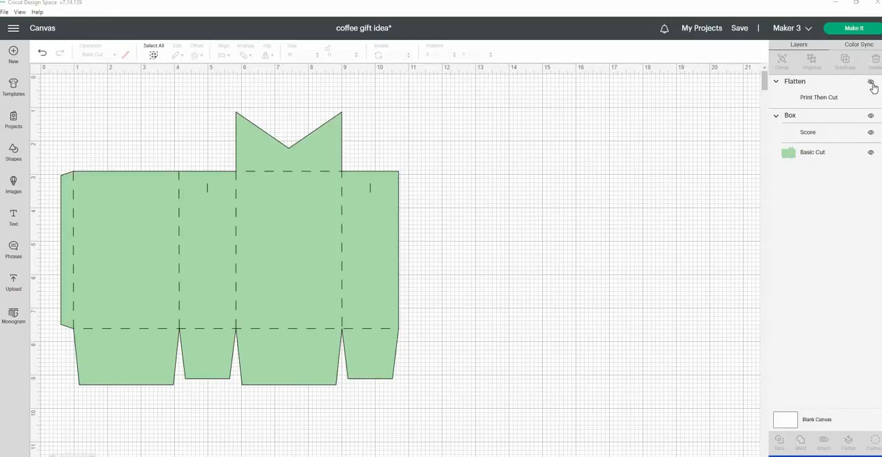
Step: Unhide the coffee sticker design and send the eight-sticker sheet to be made
{"action": "left_click", "coordinate": [871, 82]}
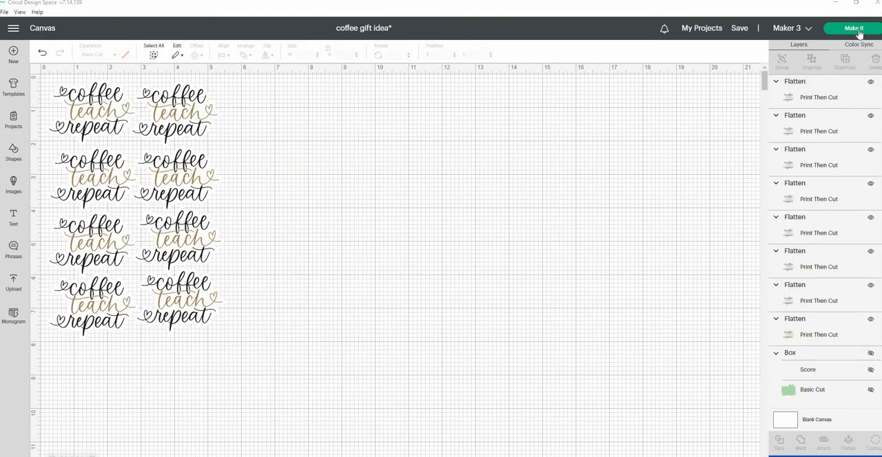
{"action": "left_click", "coordinate": [853, 27]}
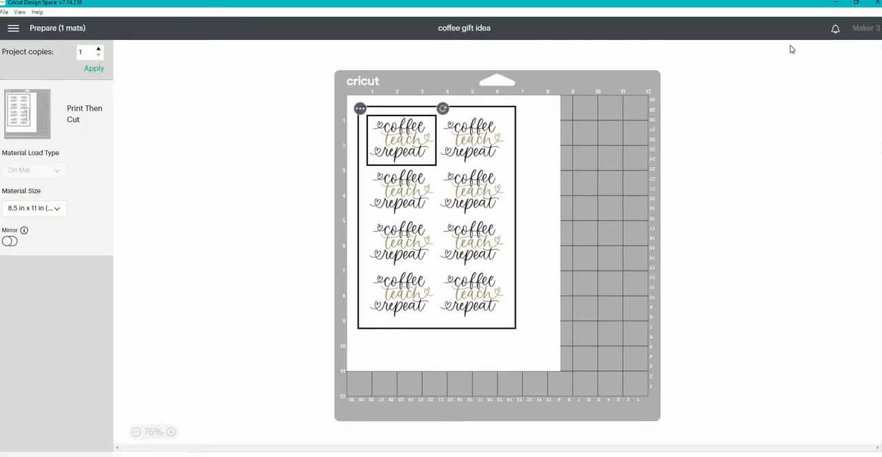
{"action": "mouse_move", "coordinate": [756, 394]}
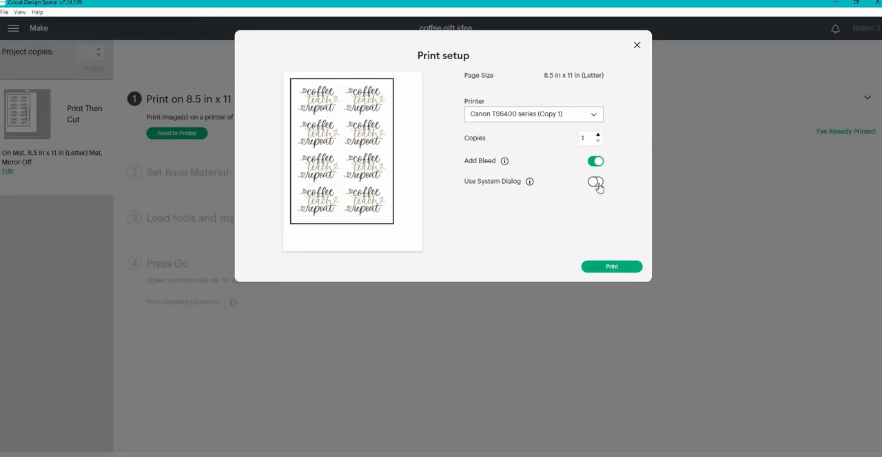
Step: Turn on Use System Dialog for printing the sticker sheet with bleed
{"action": "left_click", "coordinate": [612, 267]}
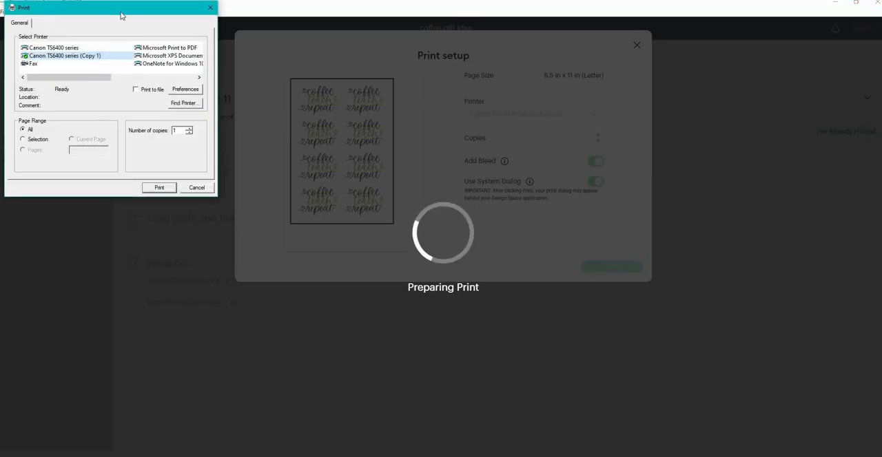
Step: Set printer preferences to Card Stock media at High quality and accept them
{"action": "left_click", "coordinate": [184, 88]}
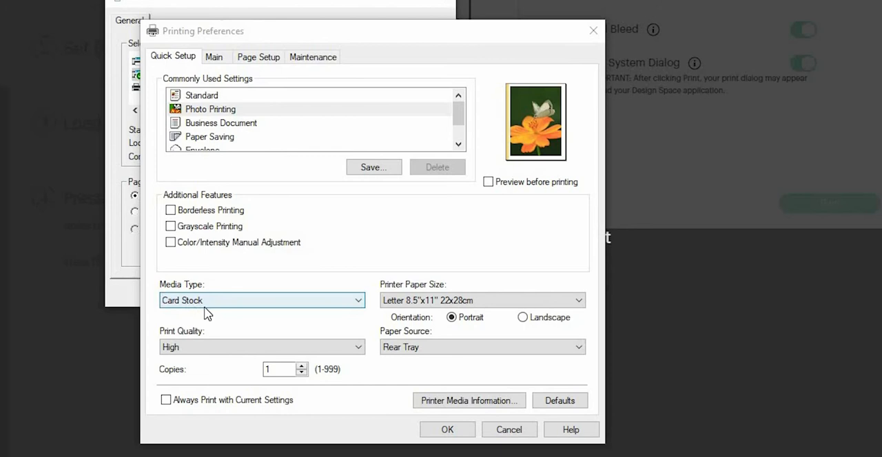
{"action": "mouse_move", "coordinate": [300, 309]}
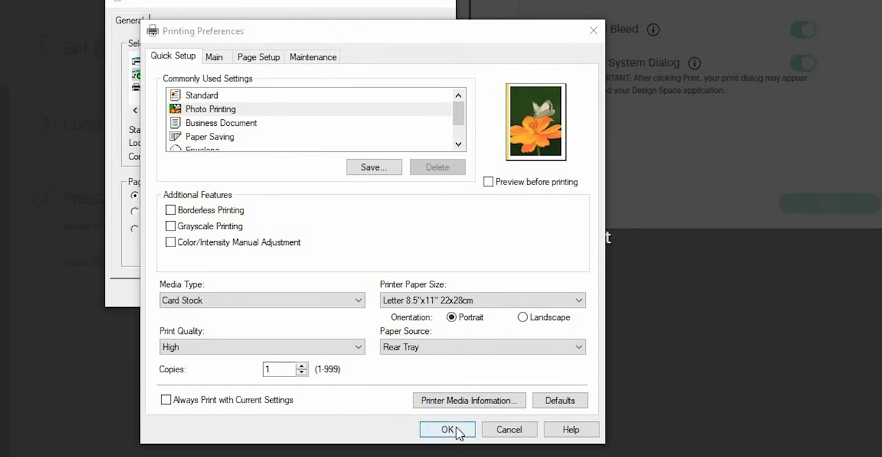
{"action": "left_click", "coordinate": [446, 430]}
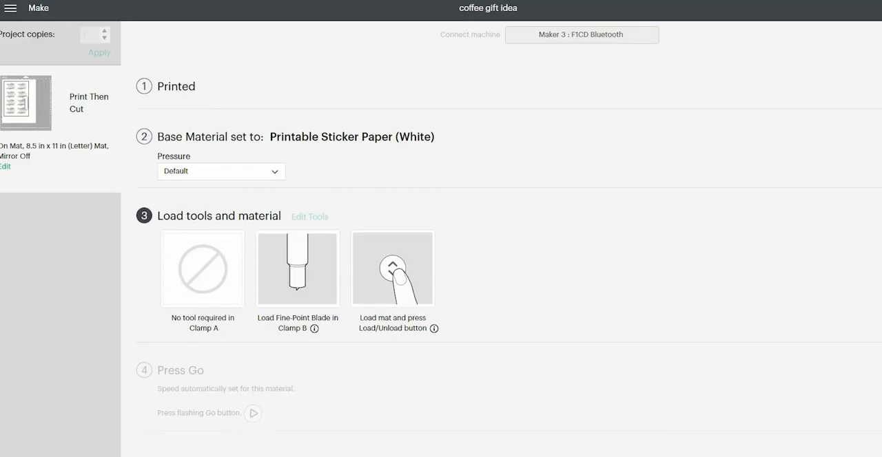